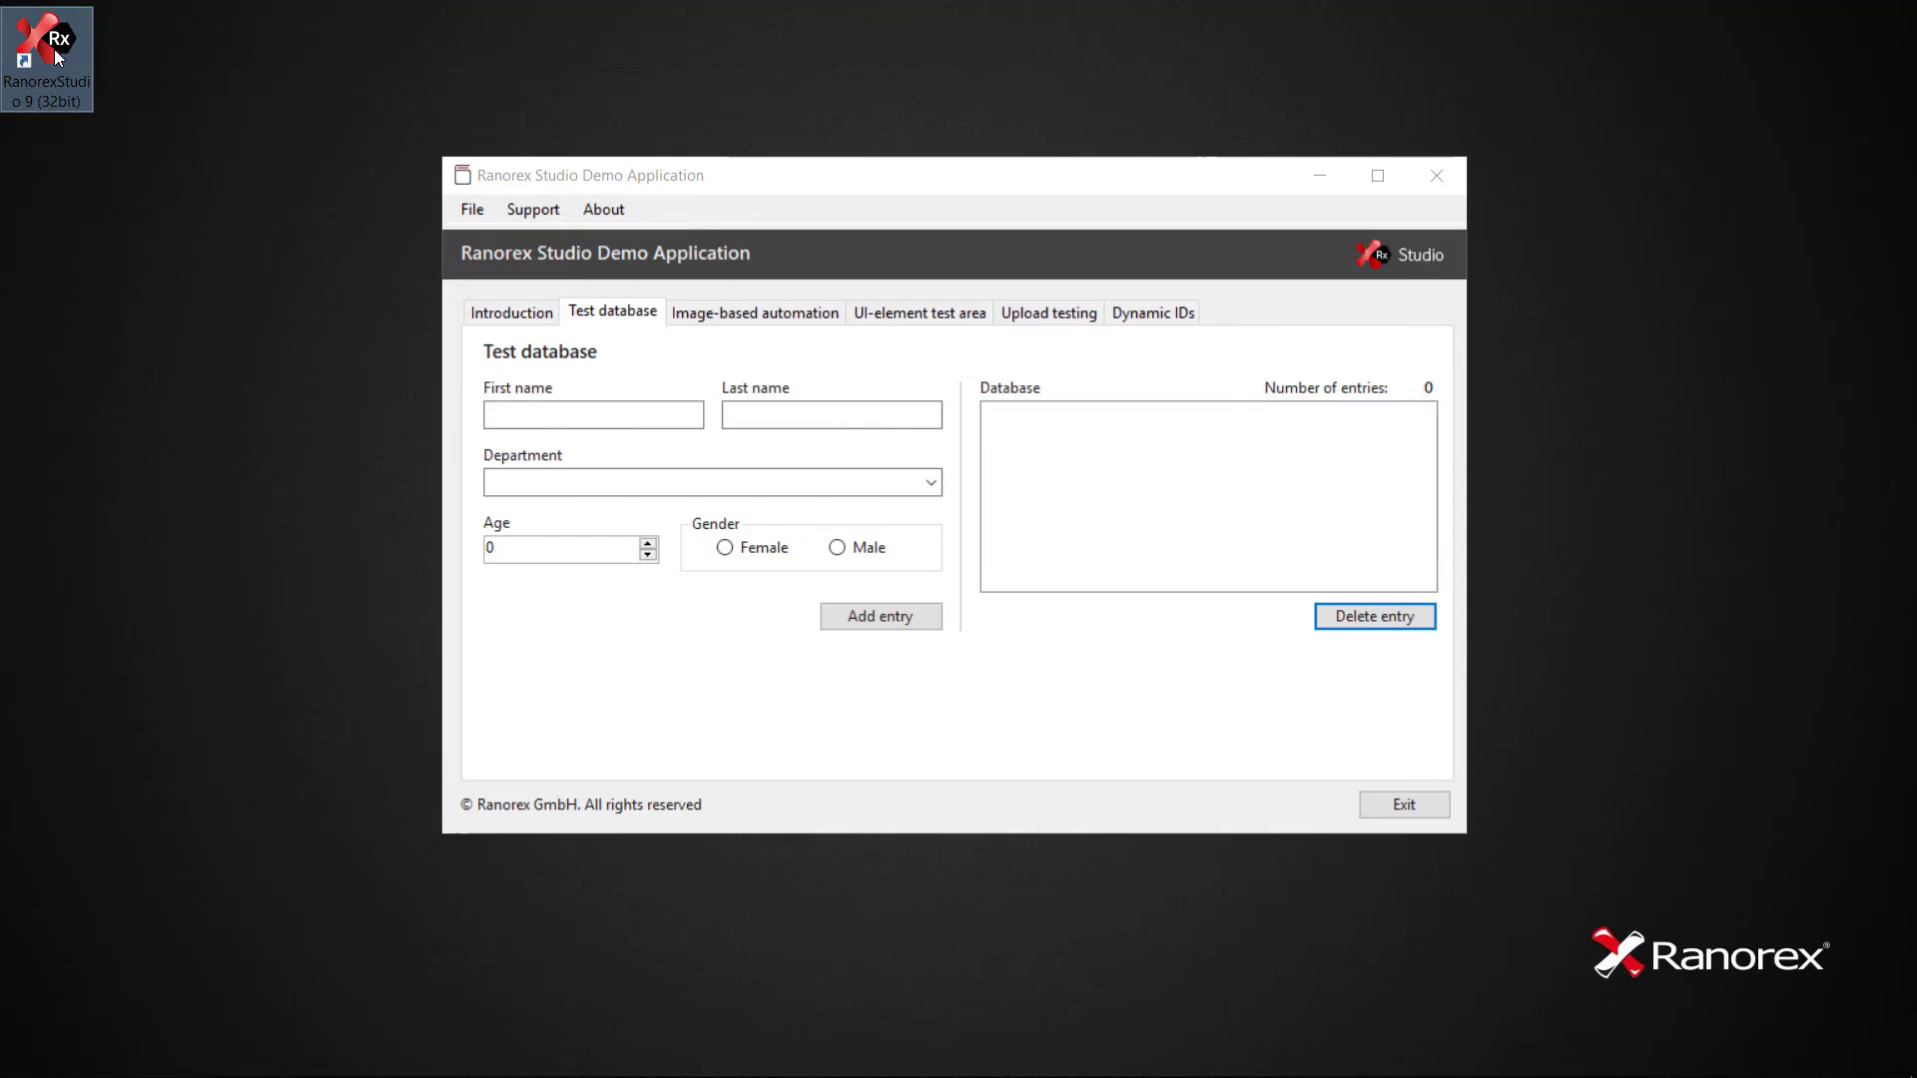
# - Launch Ranorex Studio from its desktop icon
pyautogui.doubleClick(48, 49)
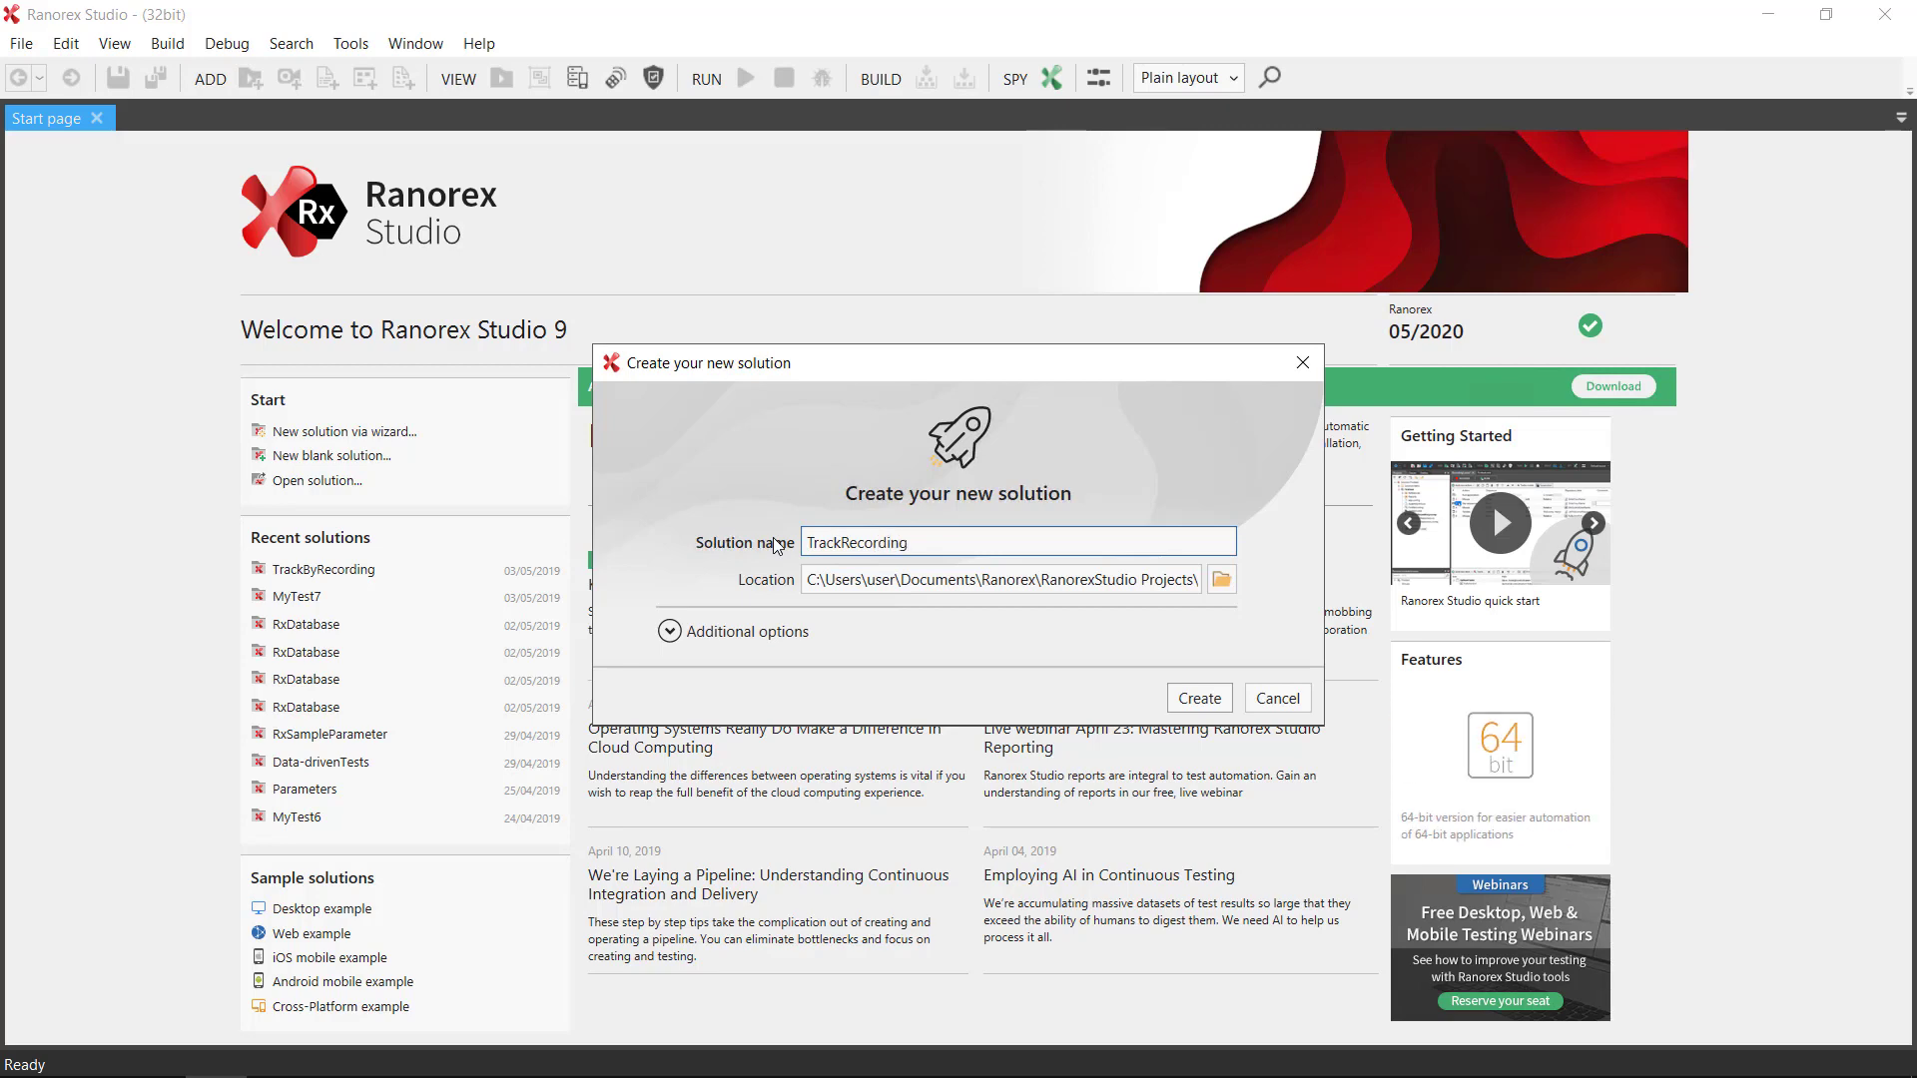
# - Create the TrackRecording solution and open its Recording1.rxrec module
pyautogui.click(1198, 698)
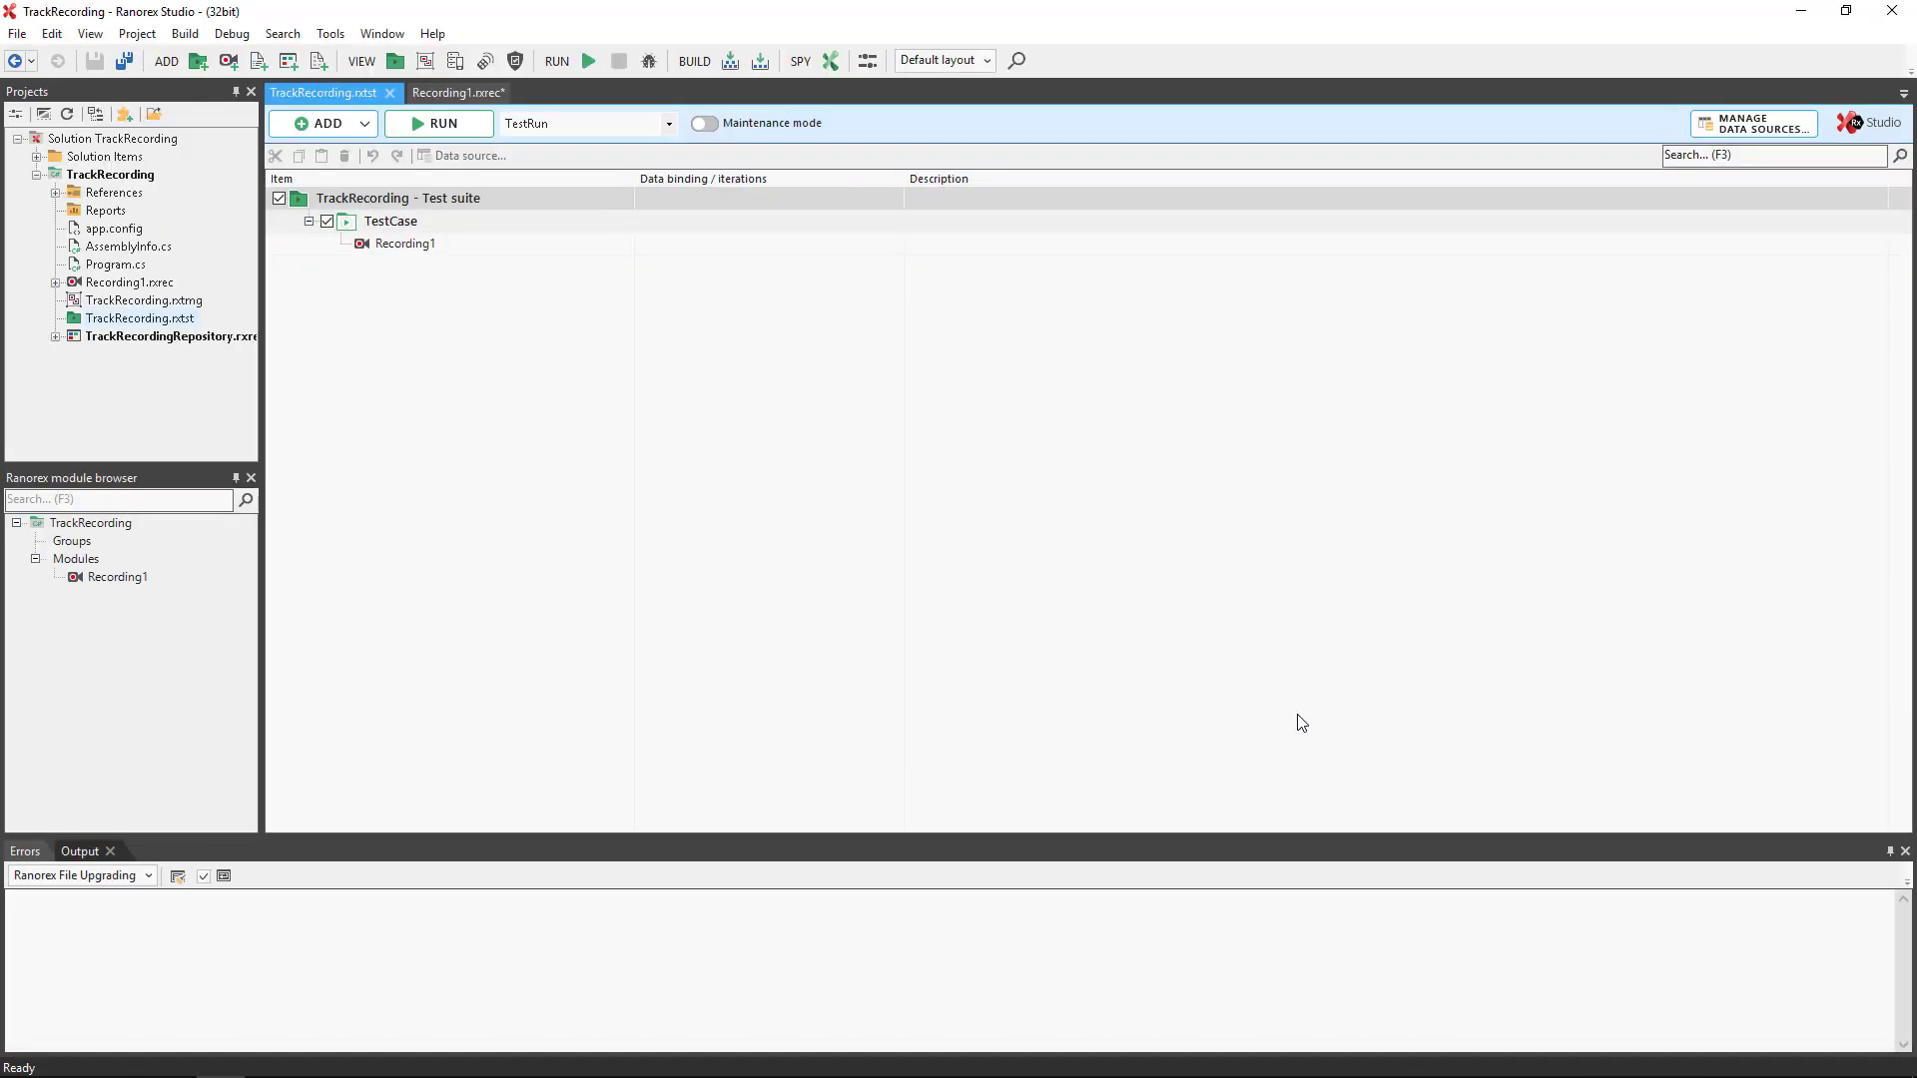
pyautogui.click(403, 244)
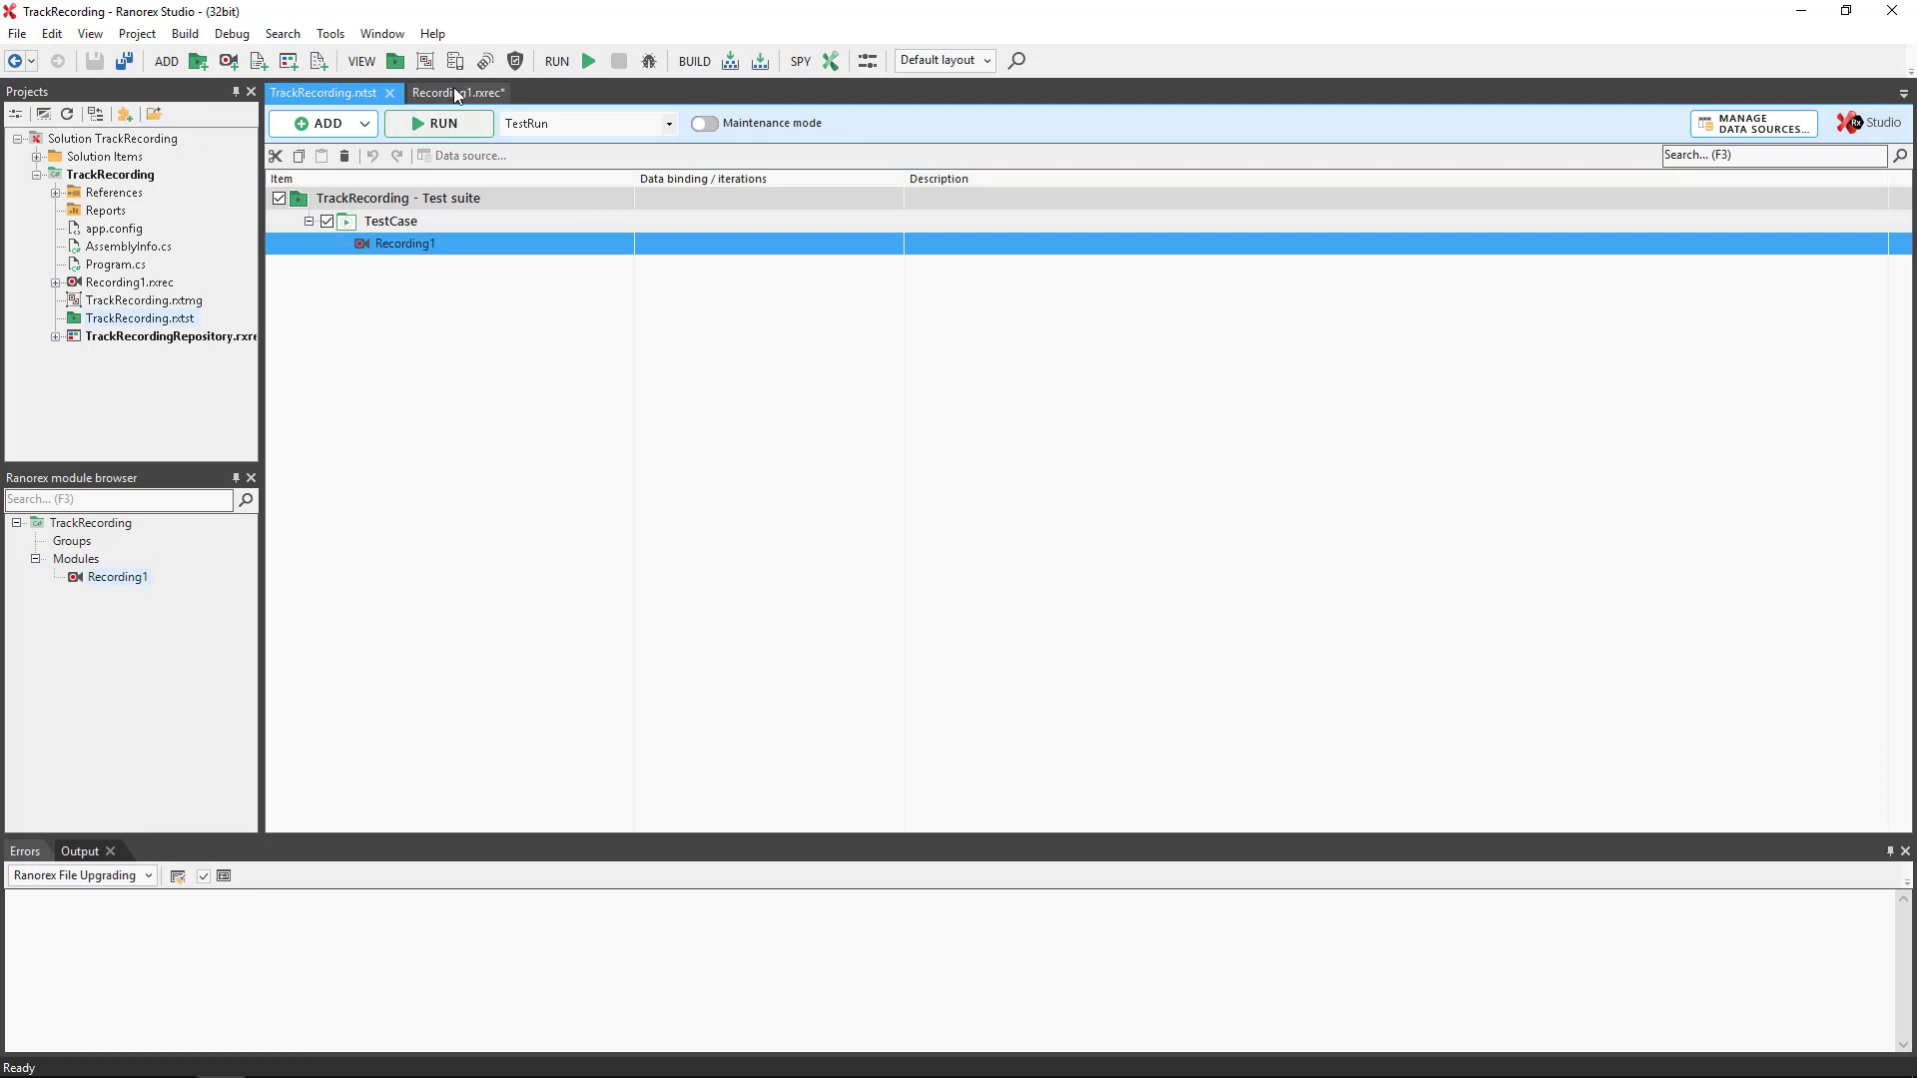
pyautogui.click(452, 93)
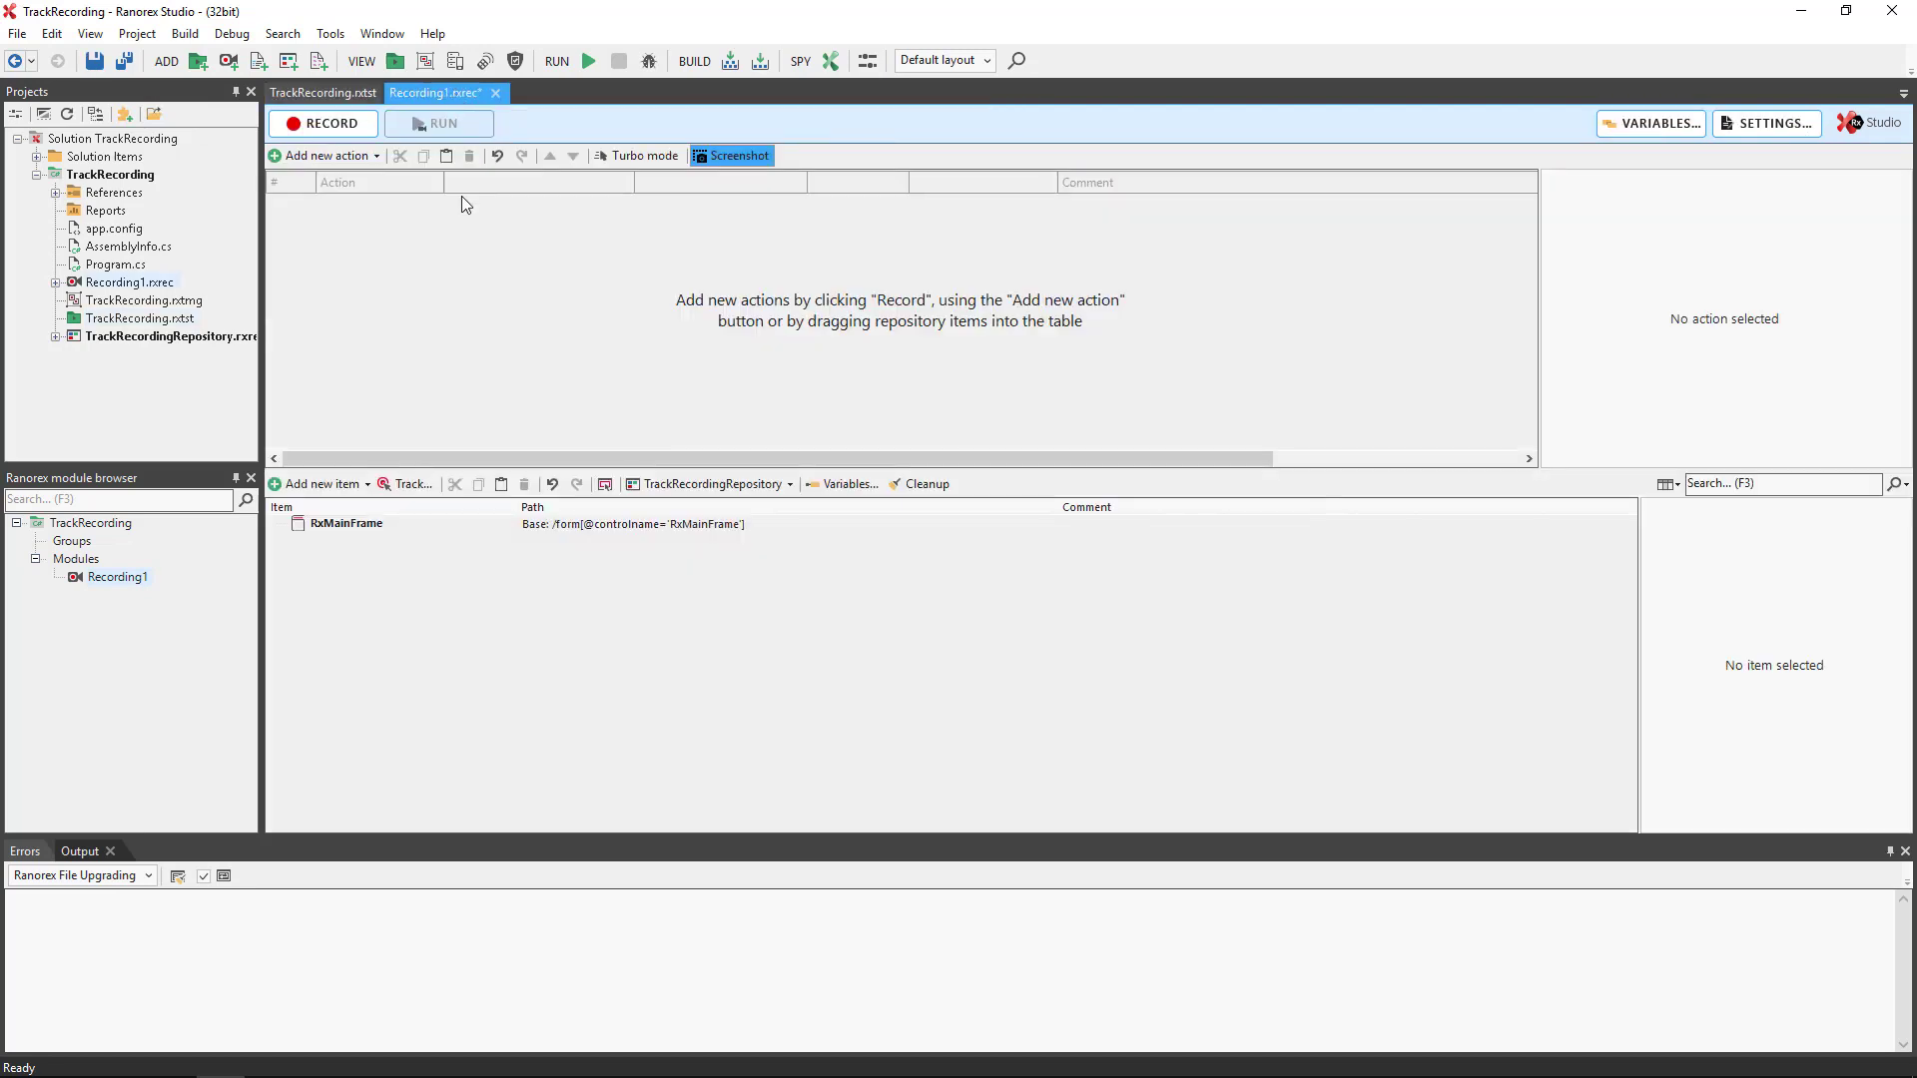
# - Record a click on the Female radio button (RdbFemale), then stop recording
pyautogui.click(321, 122)
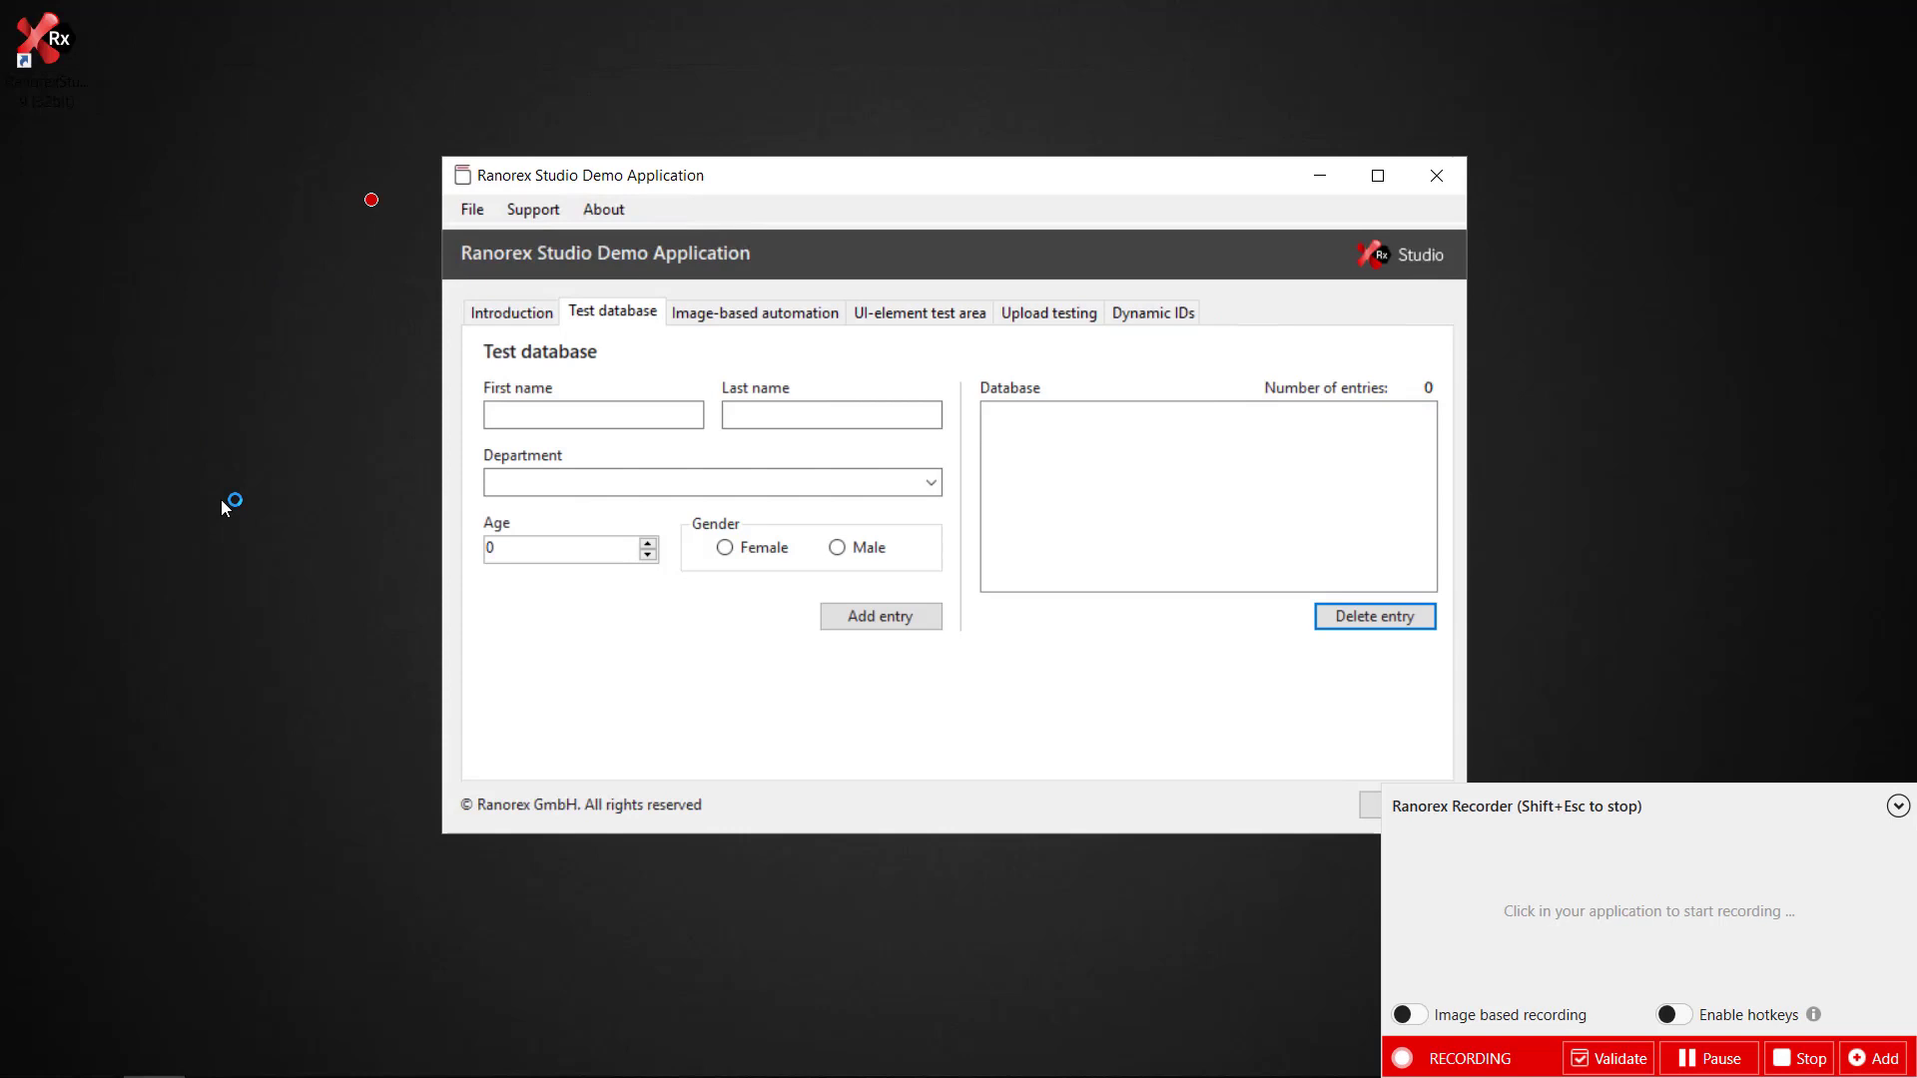
pyautogui.click(560, 548)
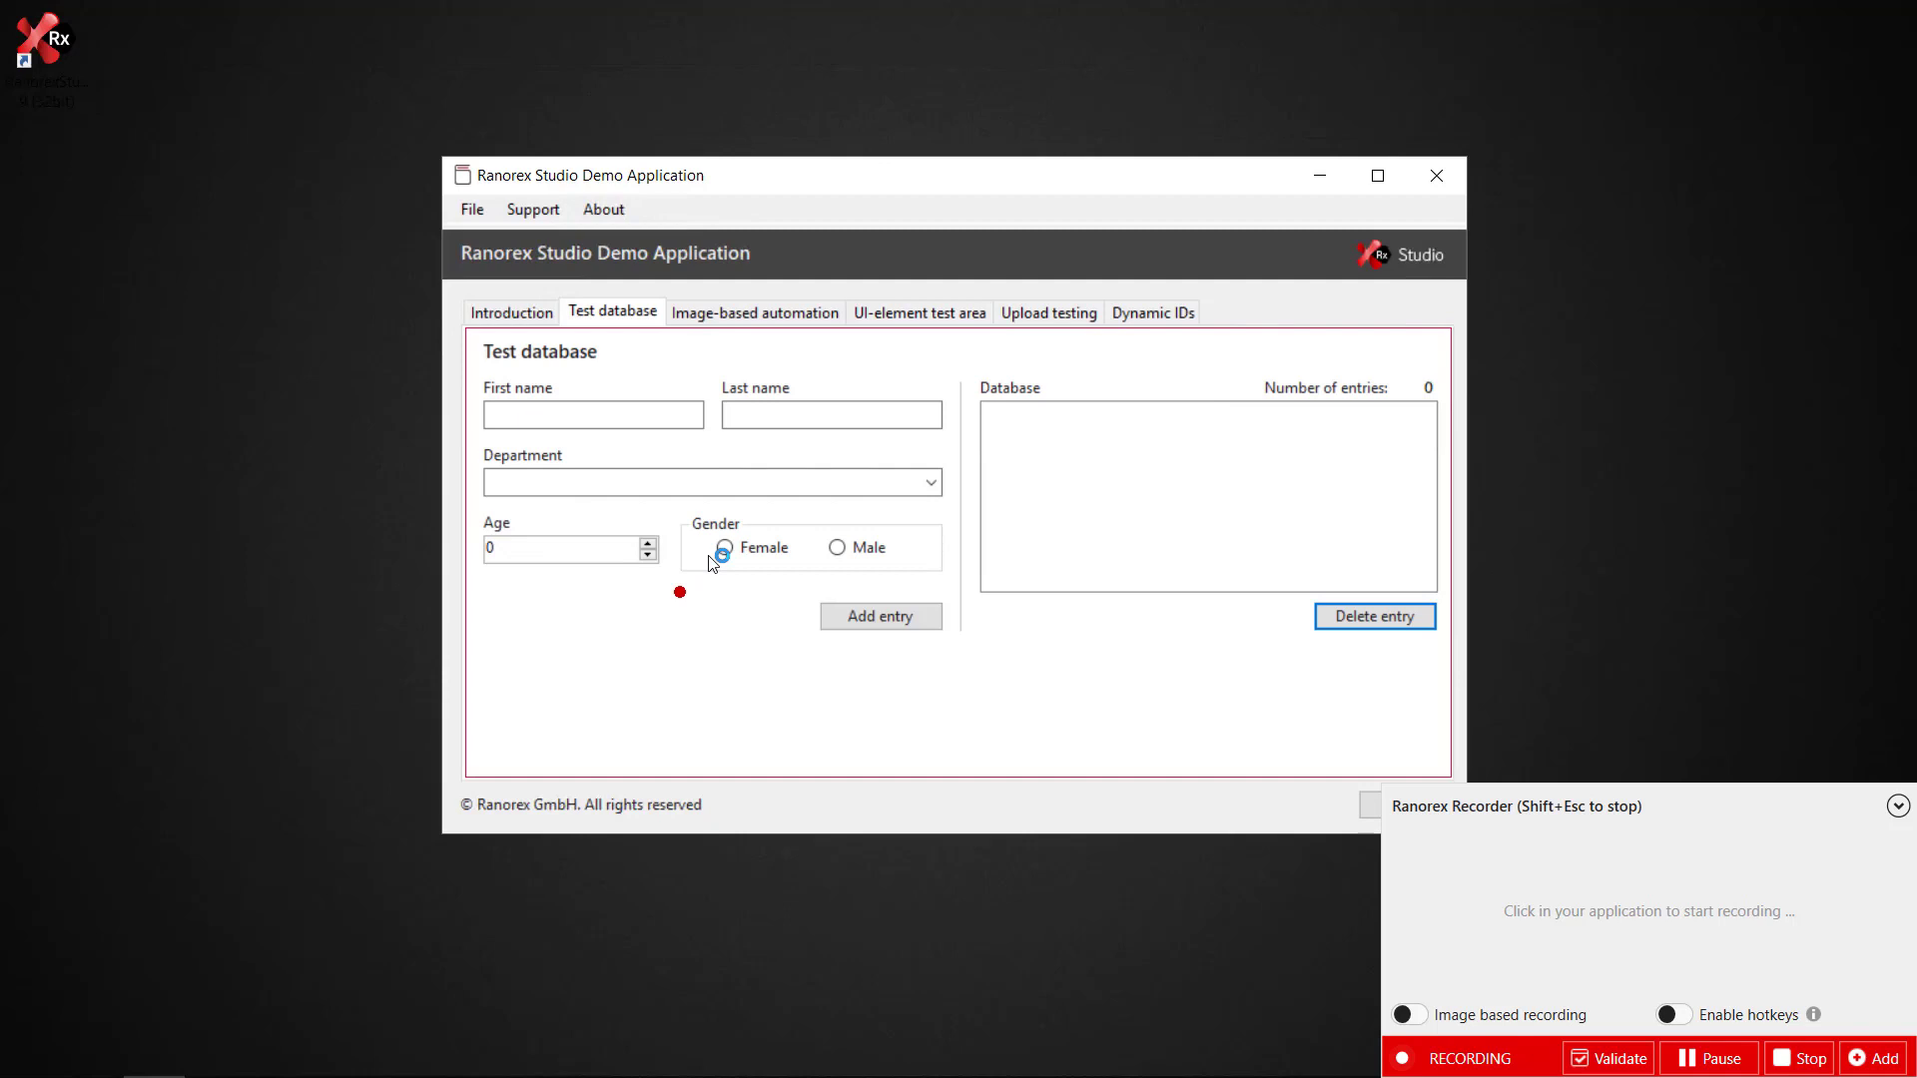
pyautogui.click(723, 547)
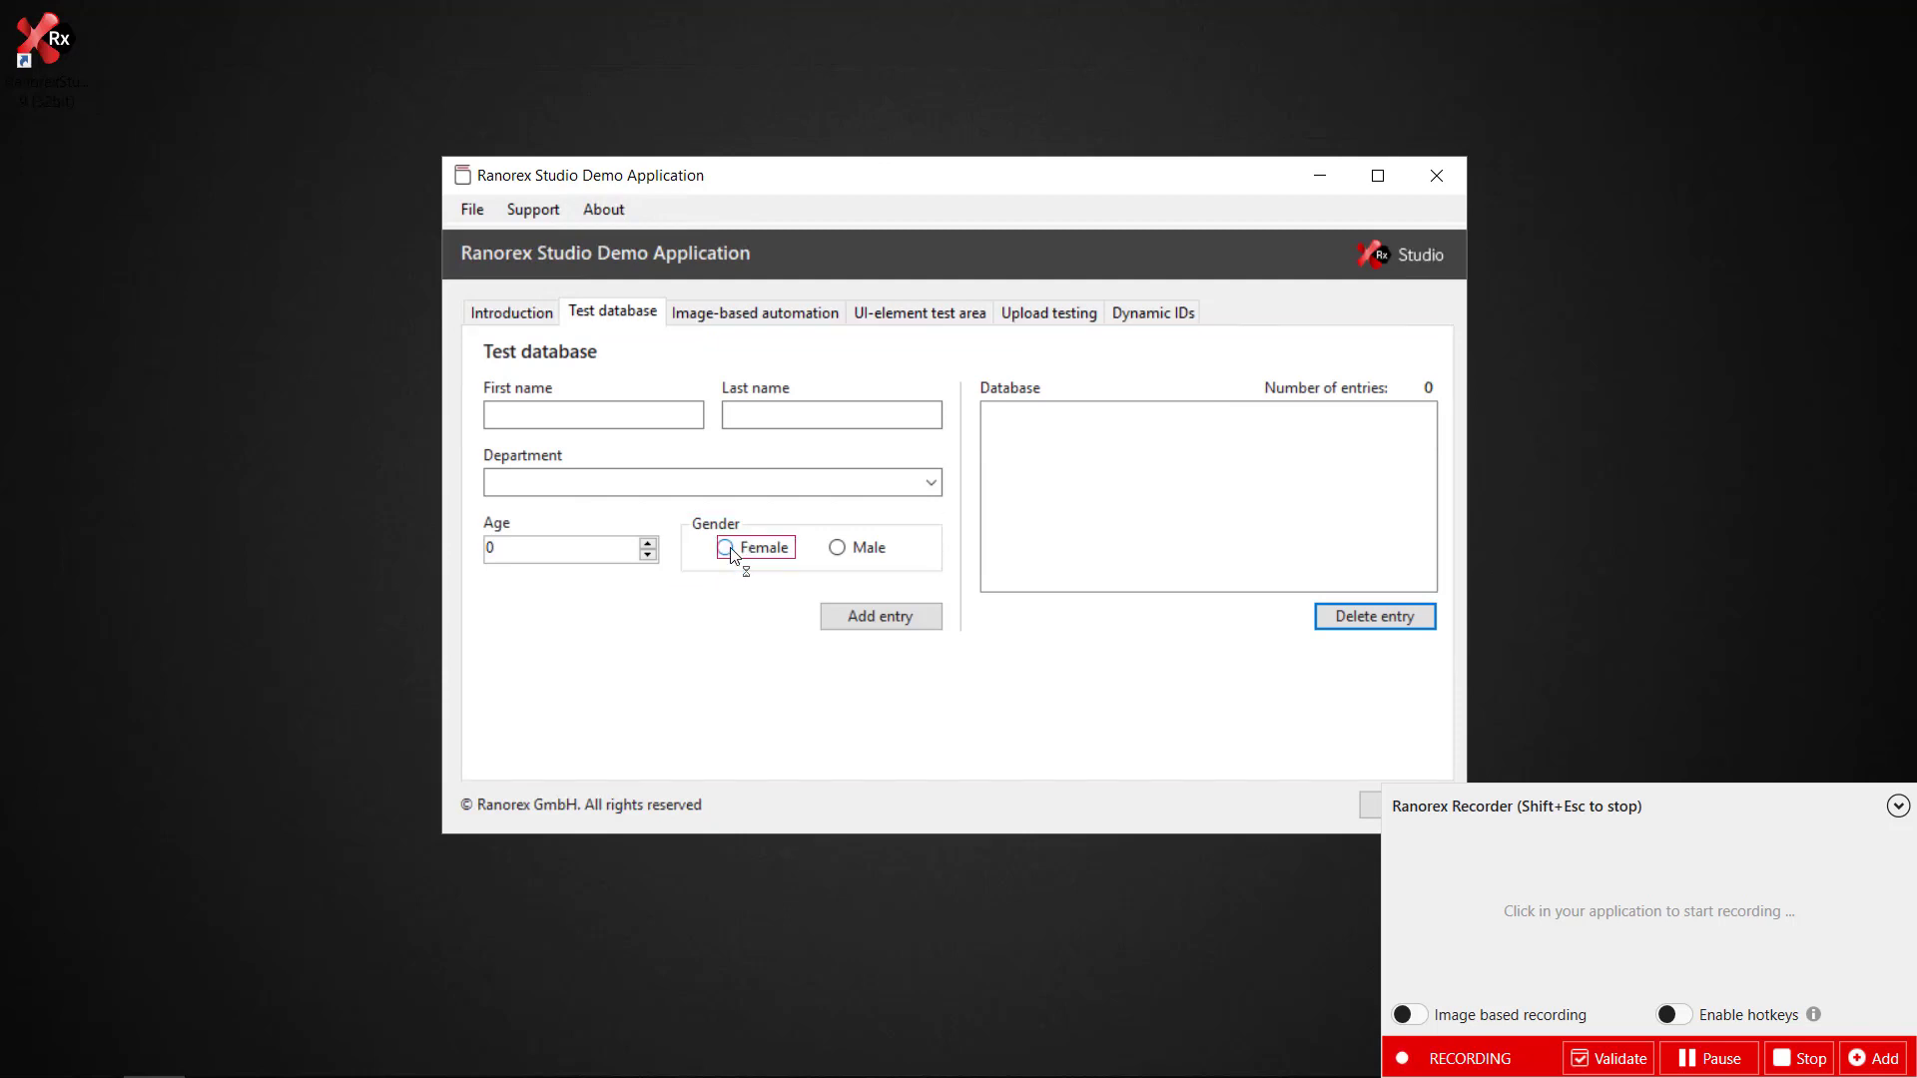
pyautogui.click(724, 546)
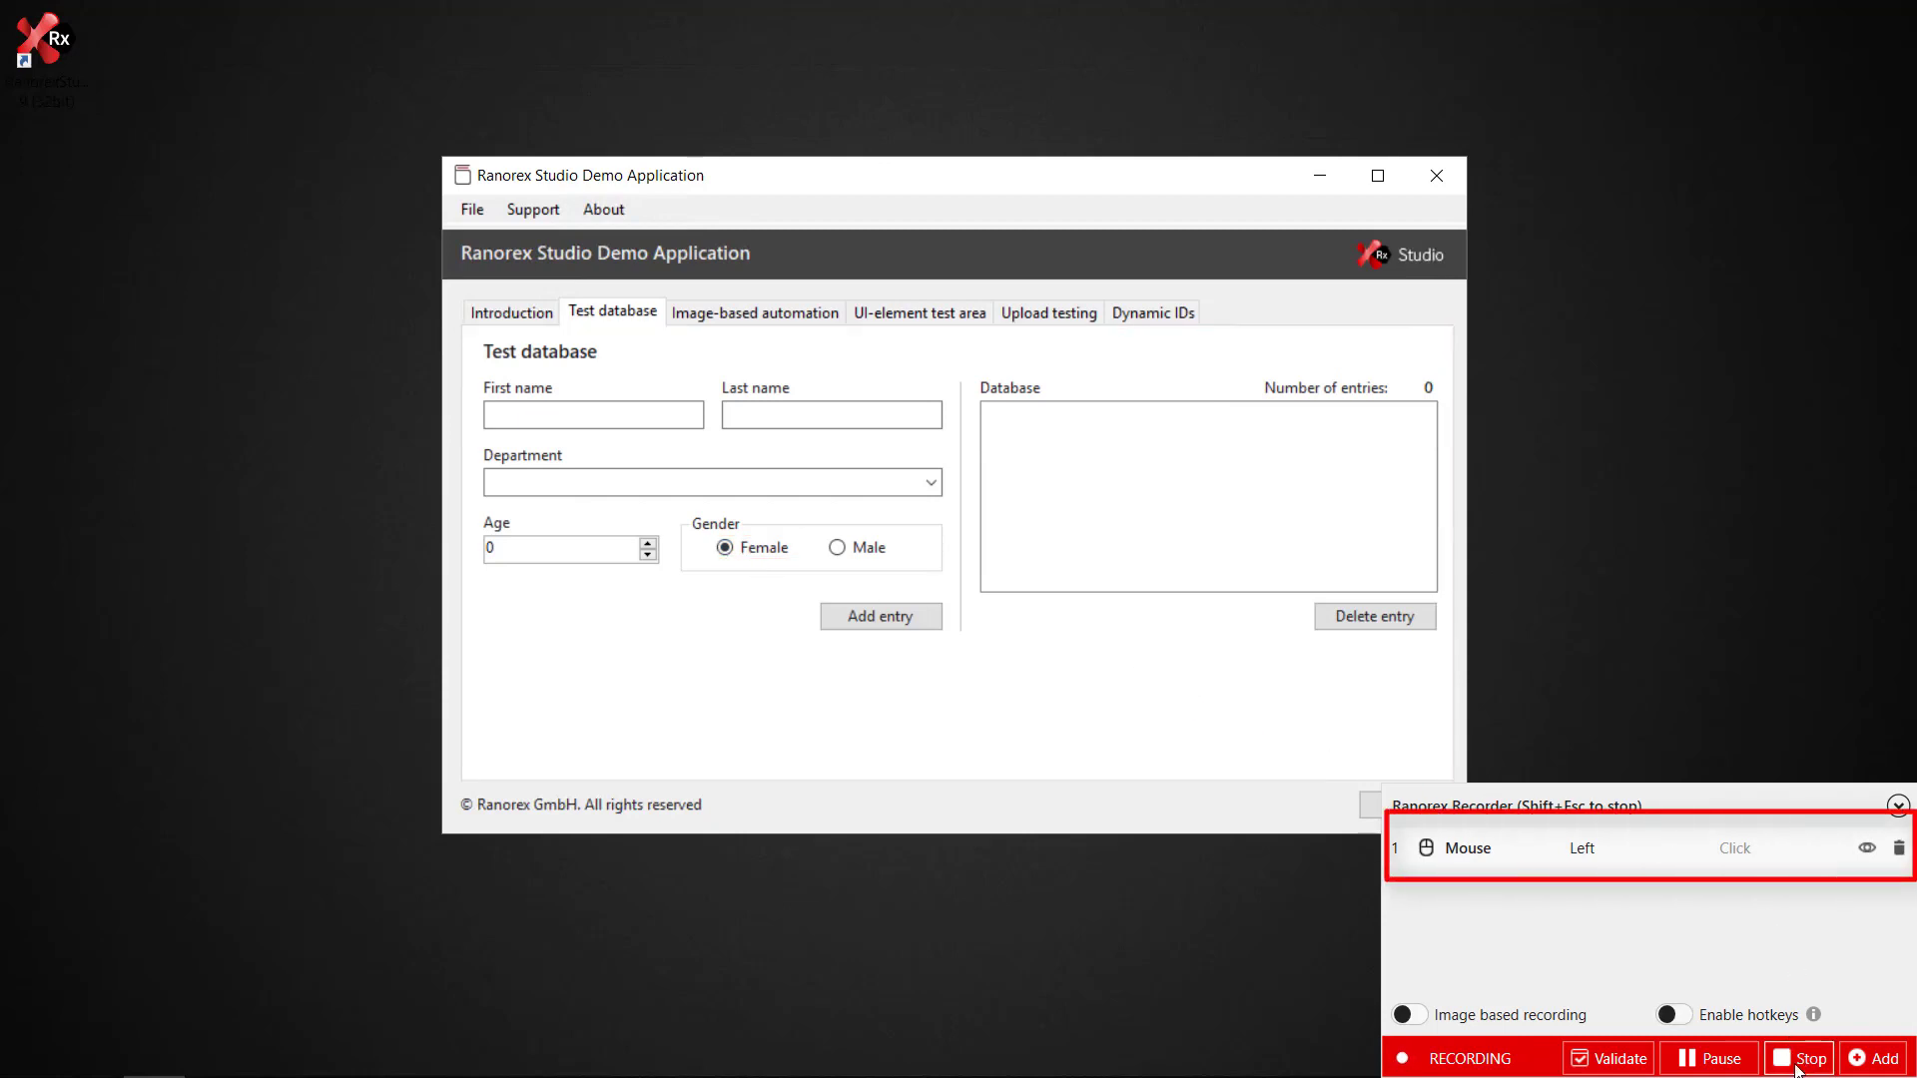
pyautogui.click(1797, 1058)
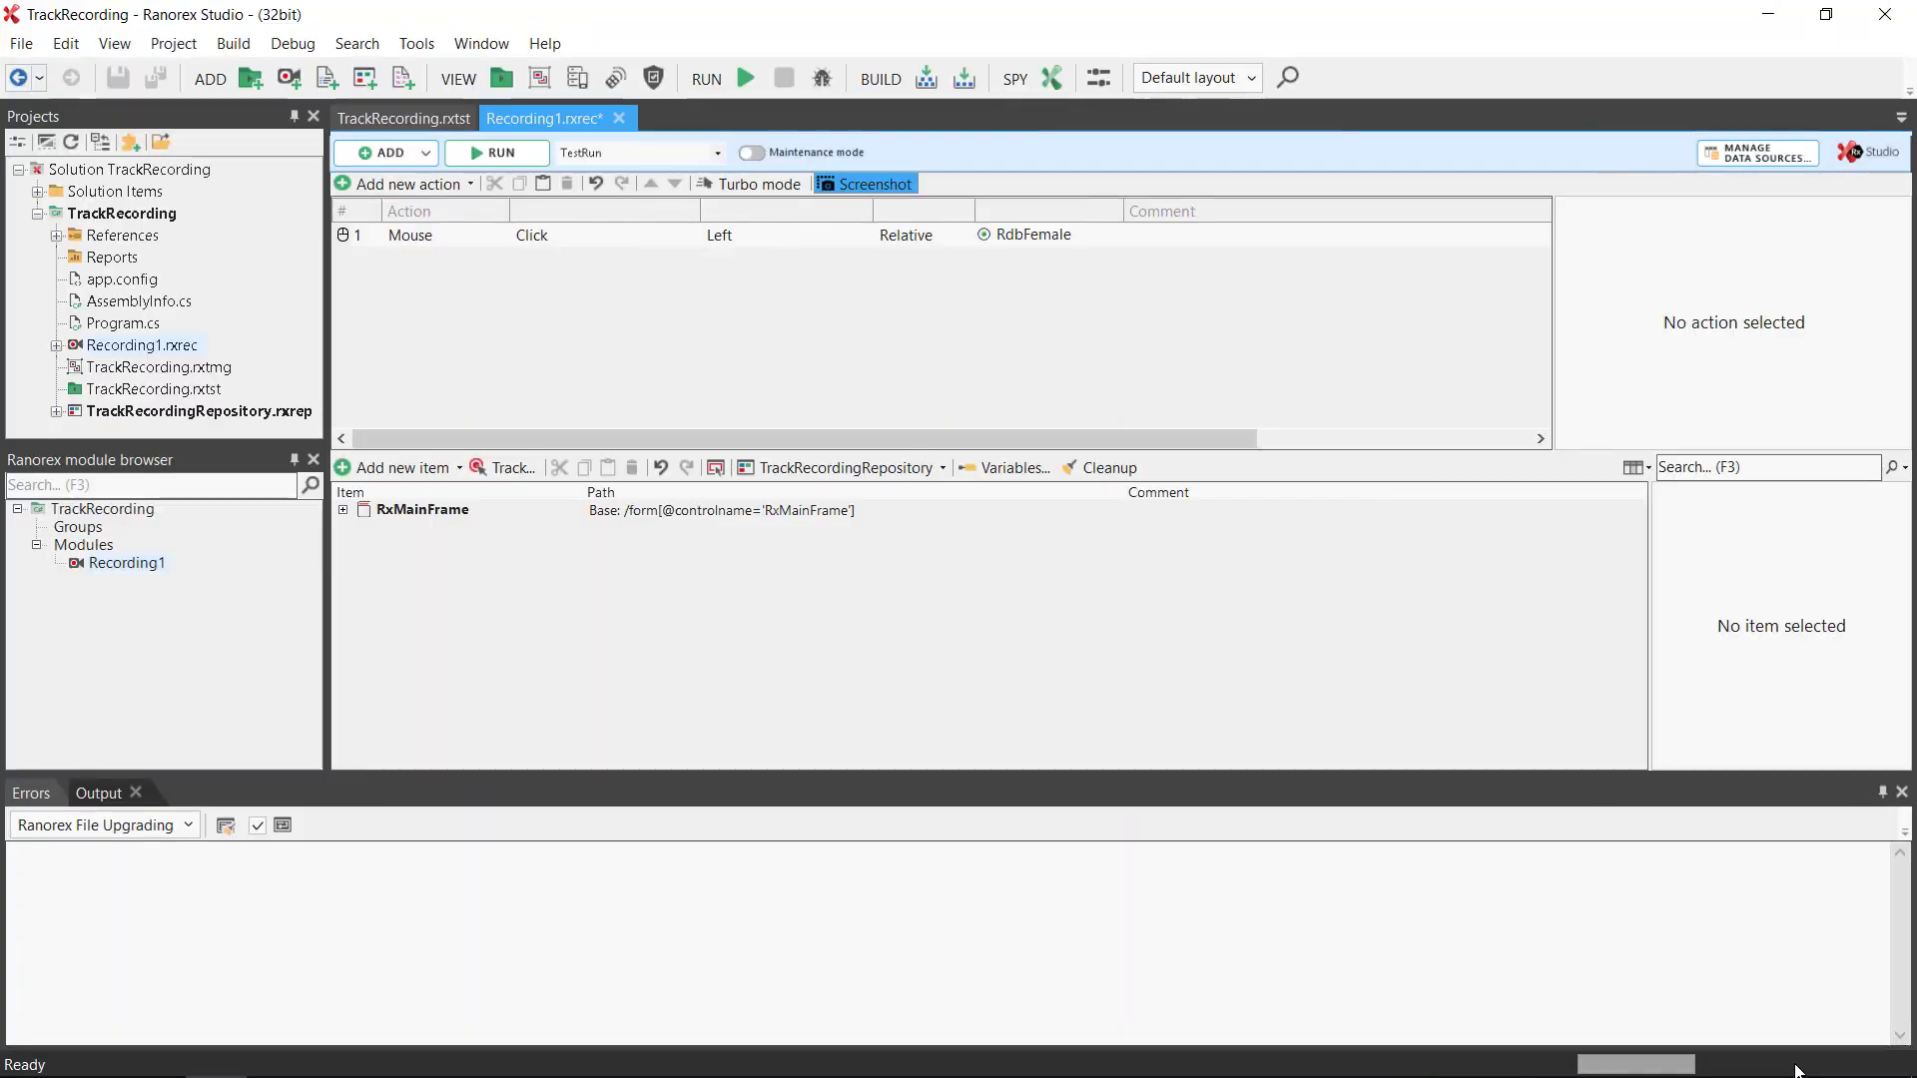